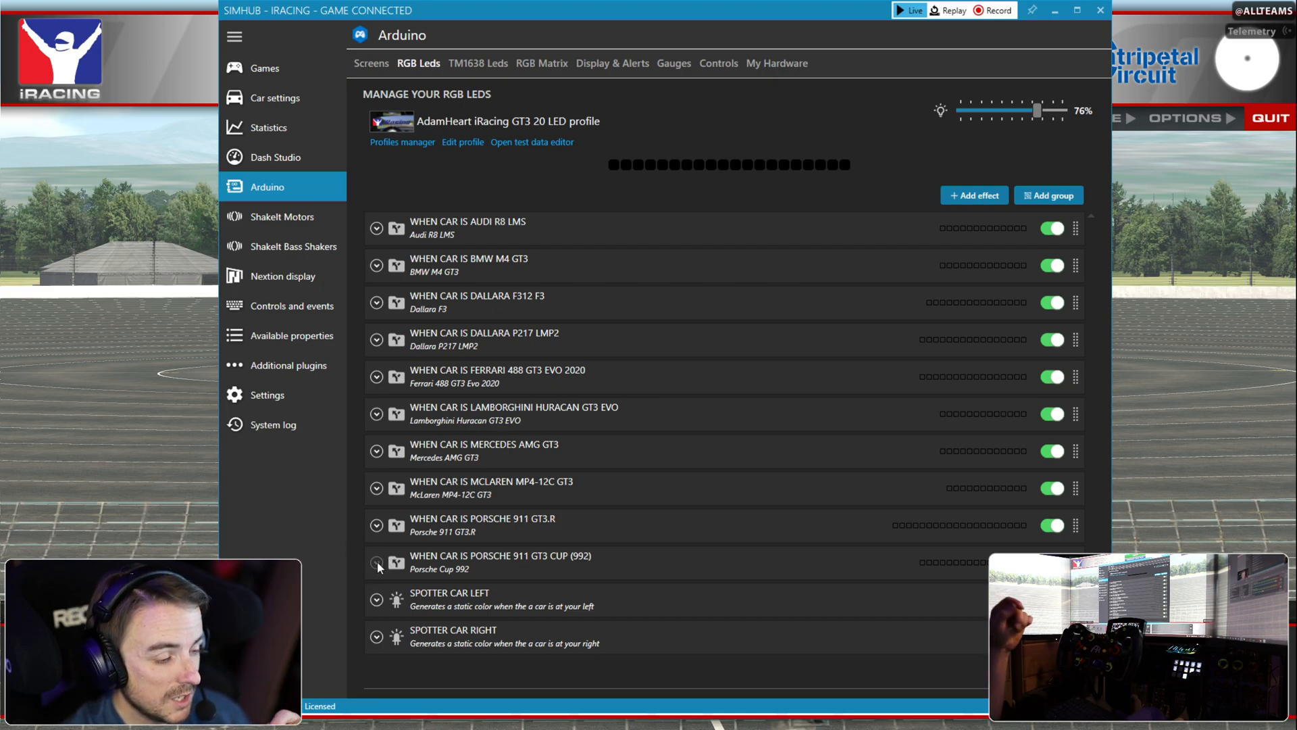
- Expand the Porsche 911 GT3 Cup (992) group and bring up the list of effects to add
{"action": "left_click", "coordinate": [376, 563]}
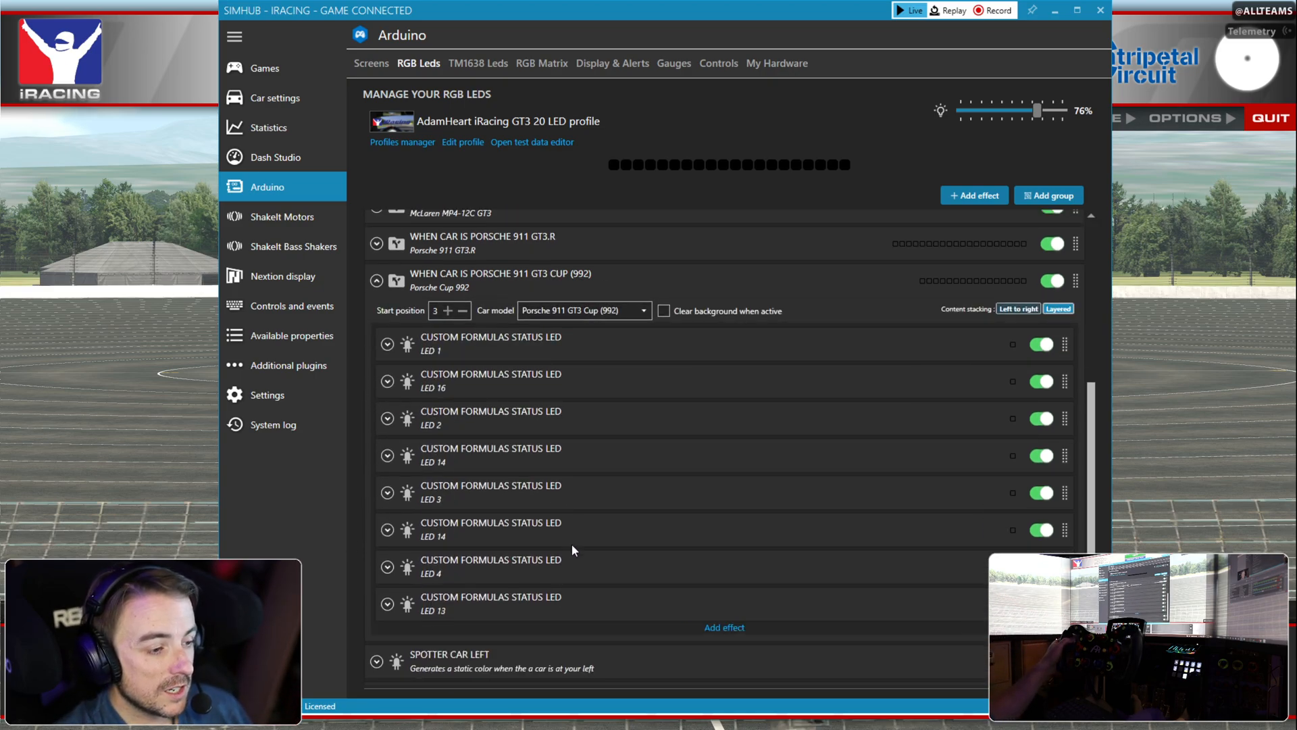
{"action": "mouse_move", "coordinate": [486, 556]}
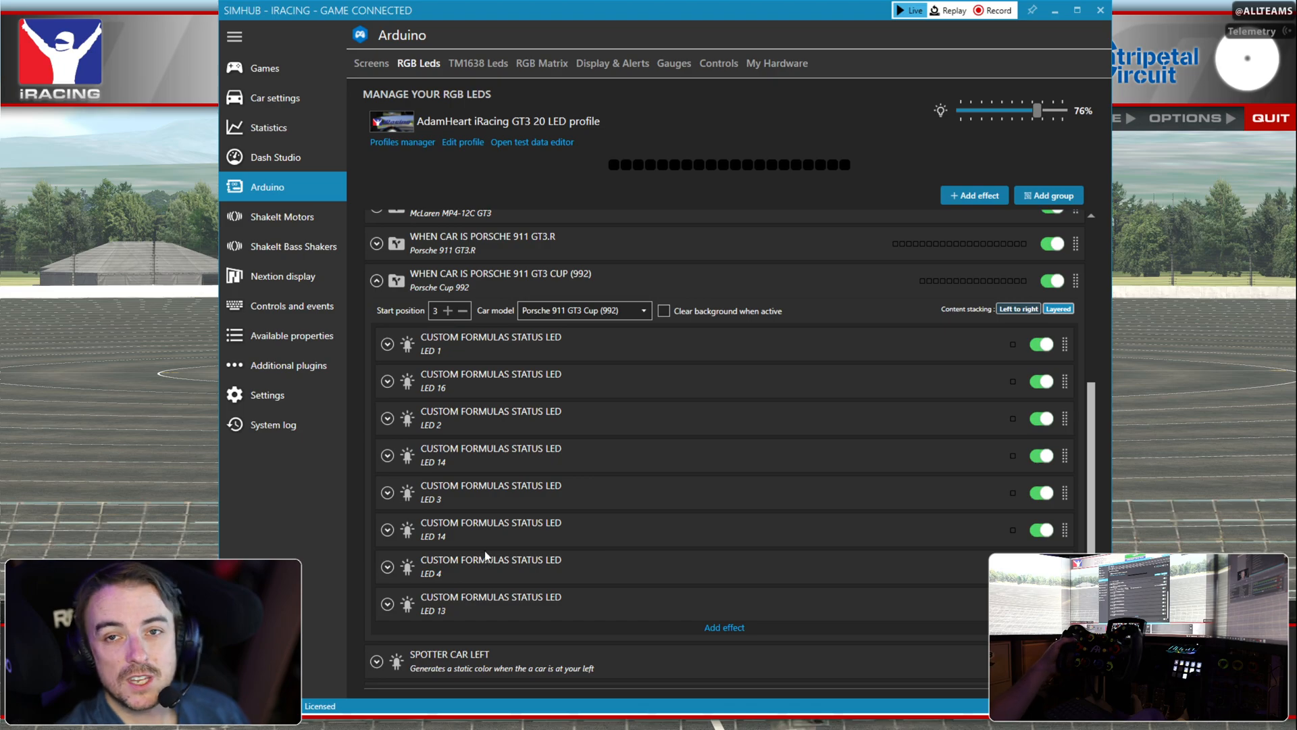
{"action": "mouse_move", "coordinate": [488, 539]}
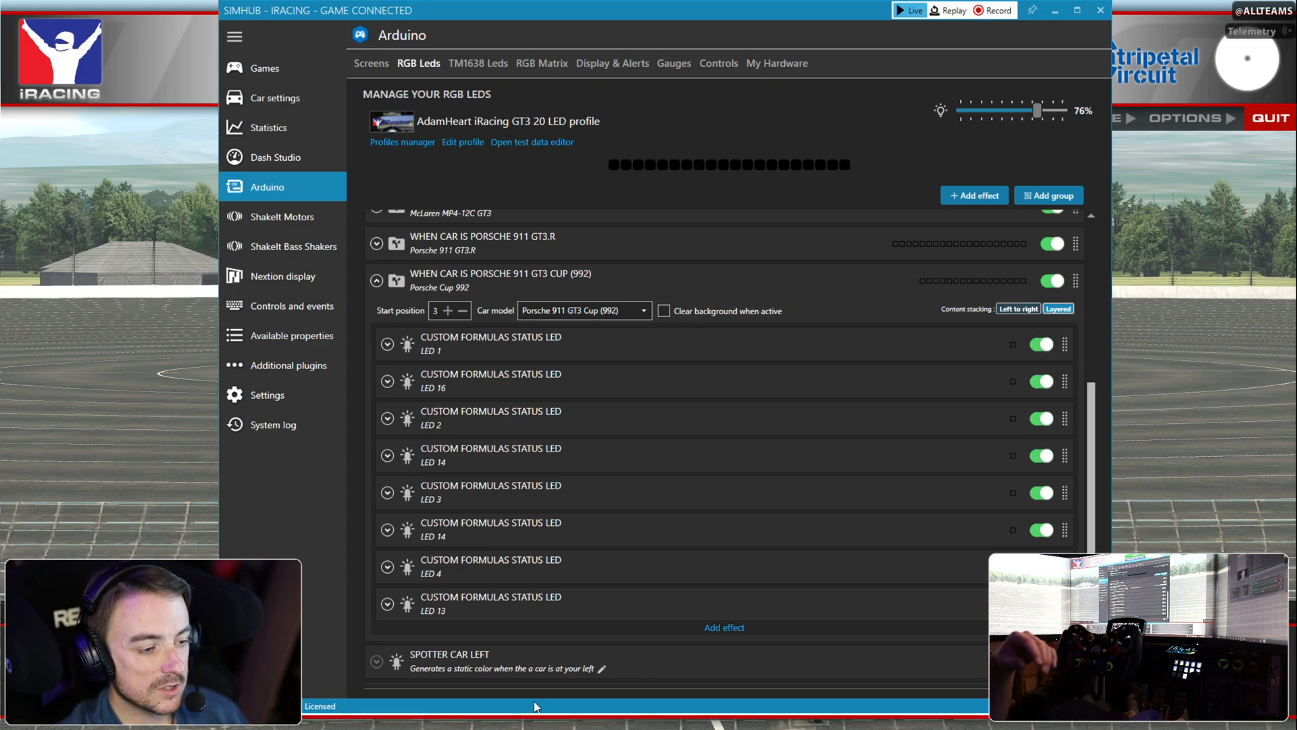
{"action": "left_click", "coordinate": [723, 627]}
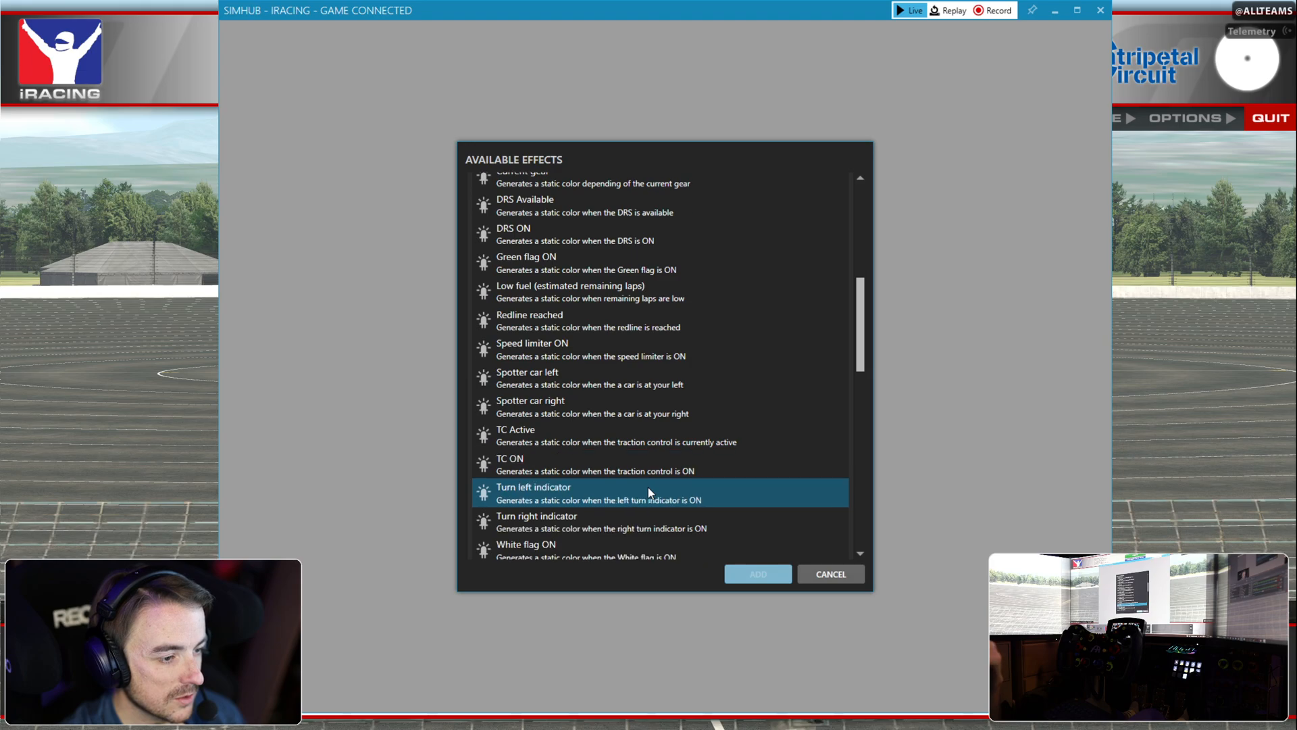
- Add a 'Custom formulas status led' effect from the Available Effects list
{"action": "scroll", "scroll_direction": "down", "scroll_amount": 3}
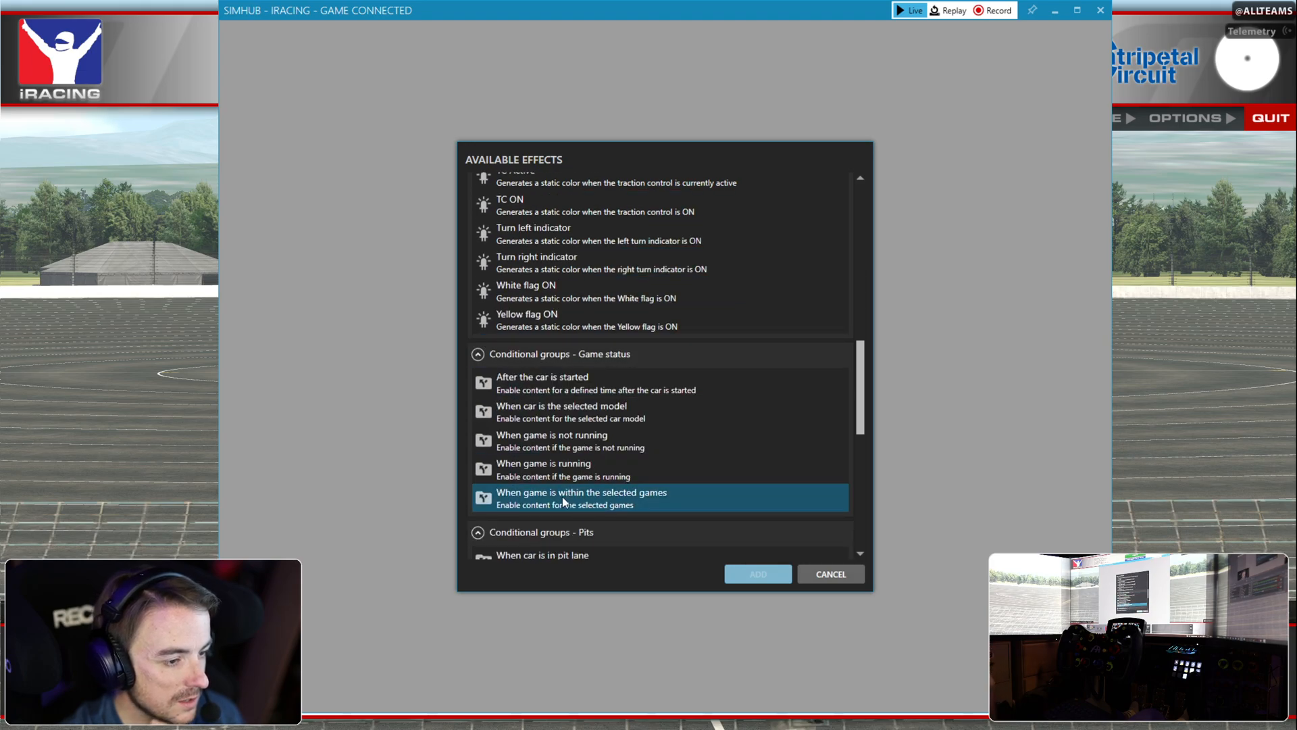
{"action": "scroll", "scroll_direction": "down", "scroll_amount": 3}
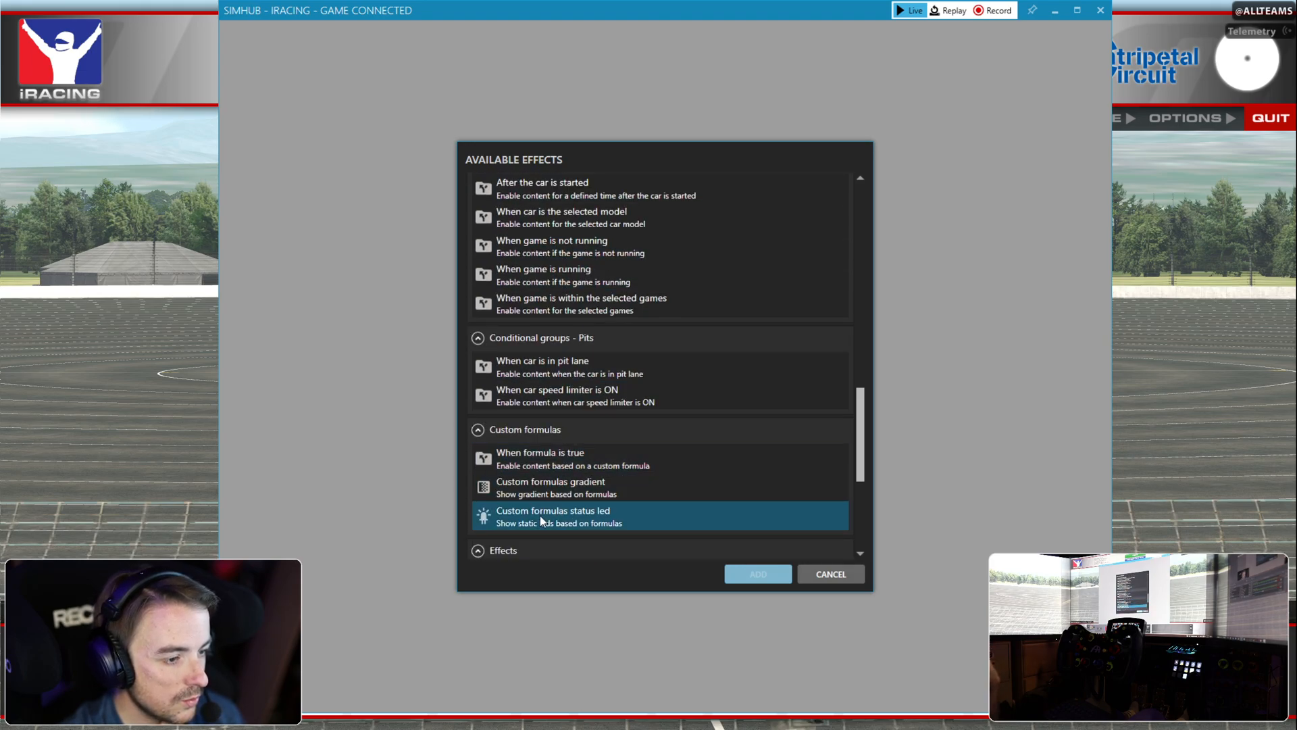
{"action": "left_click", "coordinate": [756, 573]}
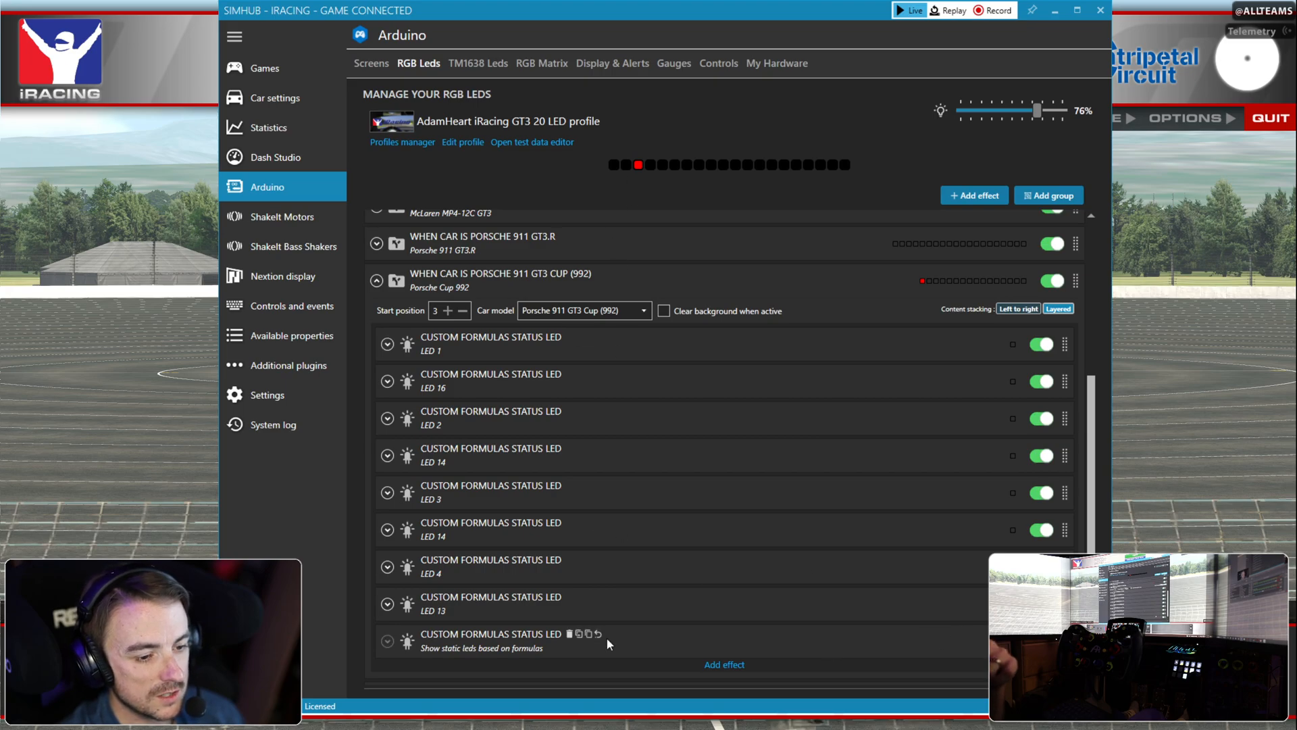
- Expand the new effect and rename it REDLINE
{"action": "left_click", "coordinate": [386, 640]}
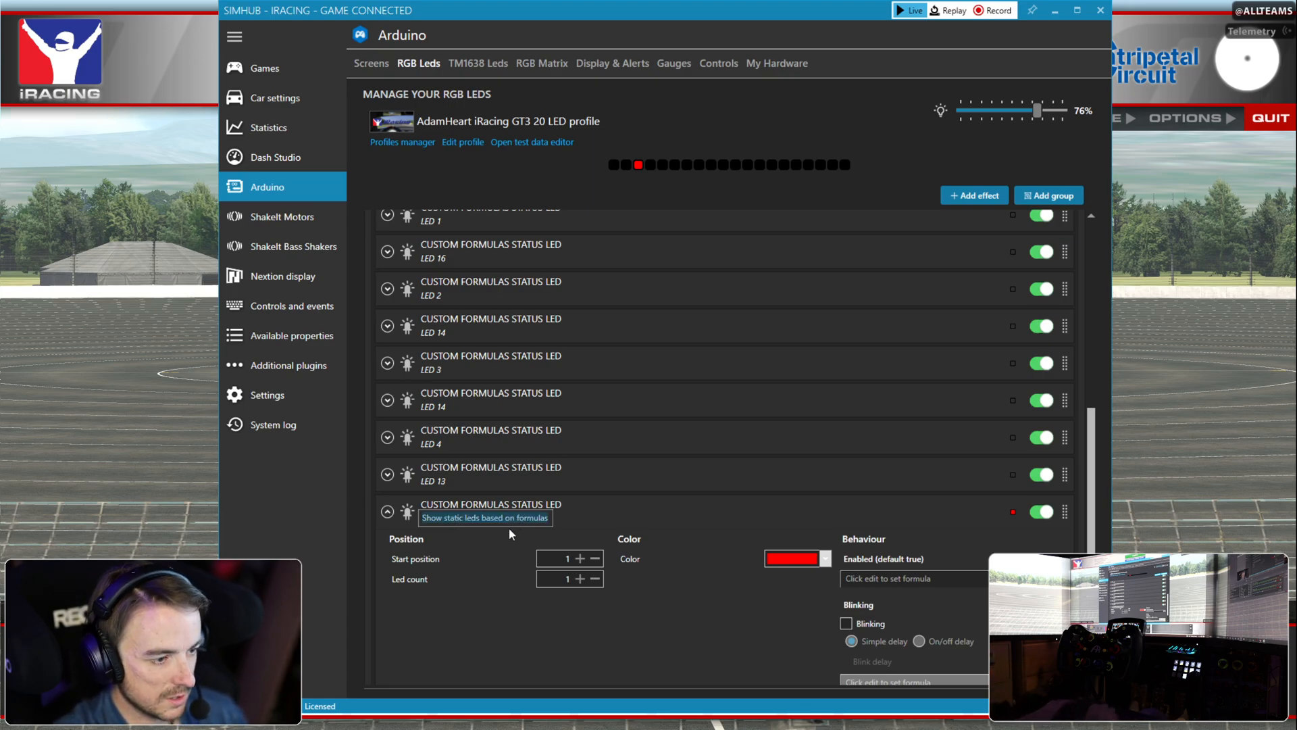
{"action": "type", "text": "REDLINE"}
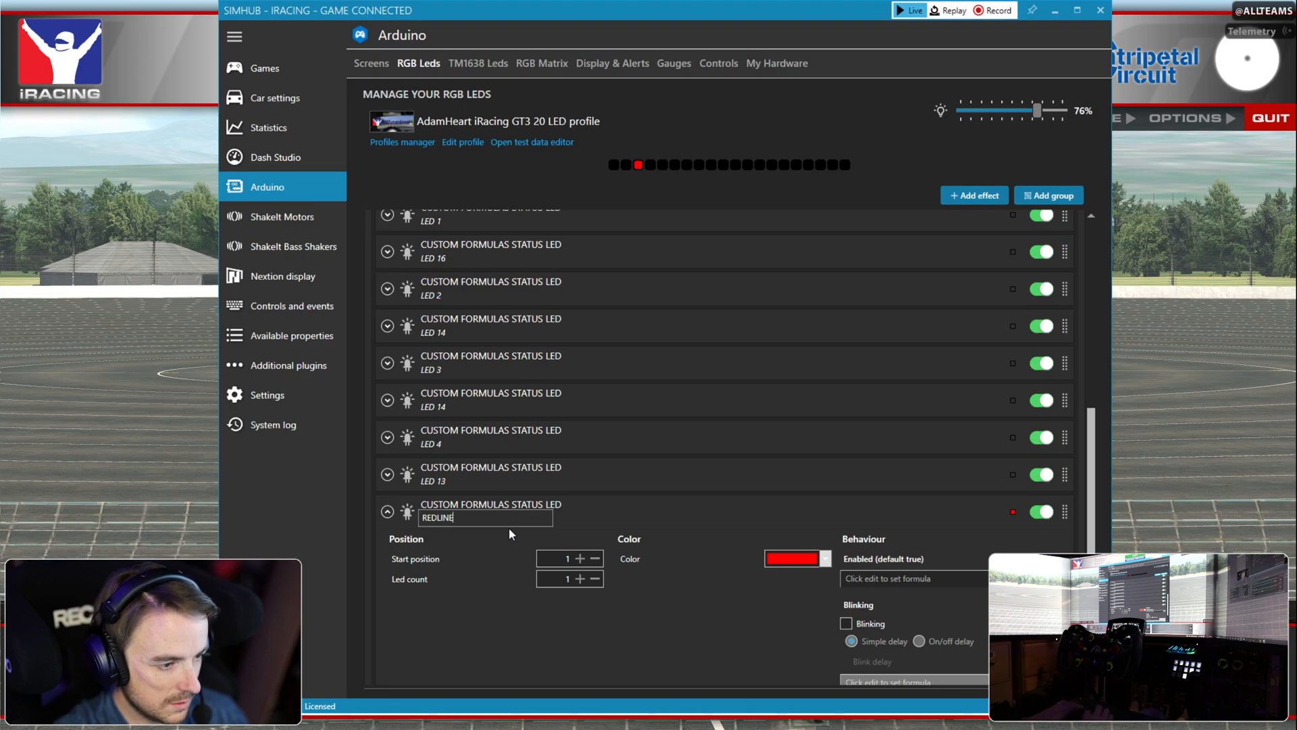
{"action": "left_click", "coordinate": [566, 558]}
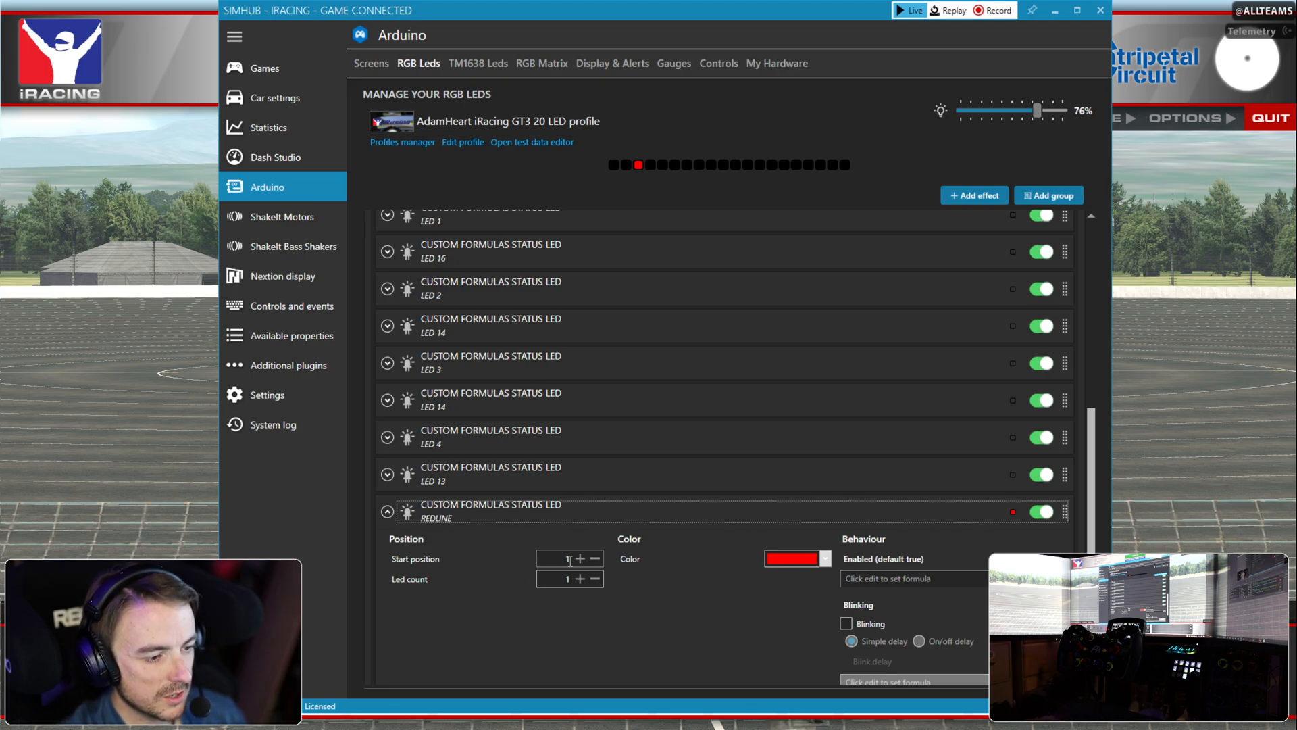
- Raise the REDLINE effect's LED count to 16 and open its Enabled formula
{"action": "left_click", "coordinate": [580, 578]}
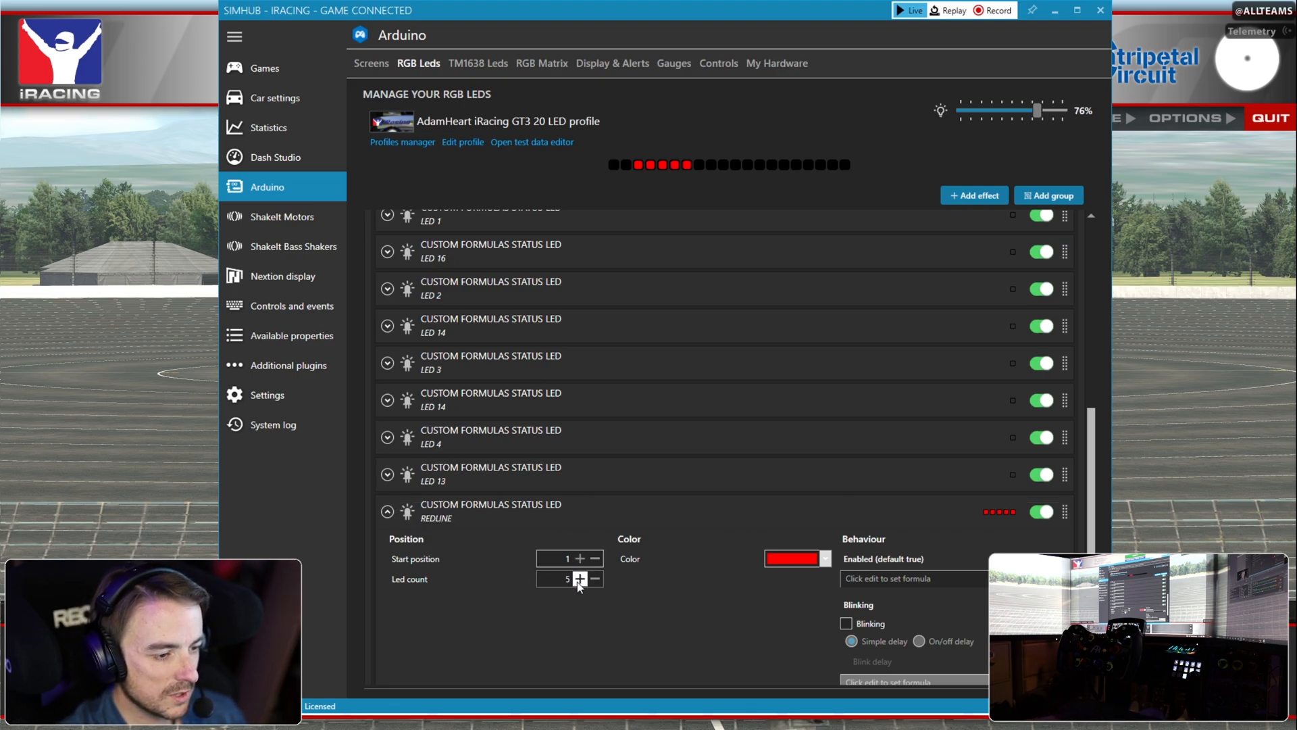
{"action": "left_click", "coordinate": [580, 578]}
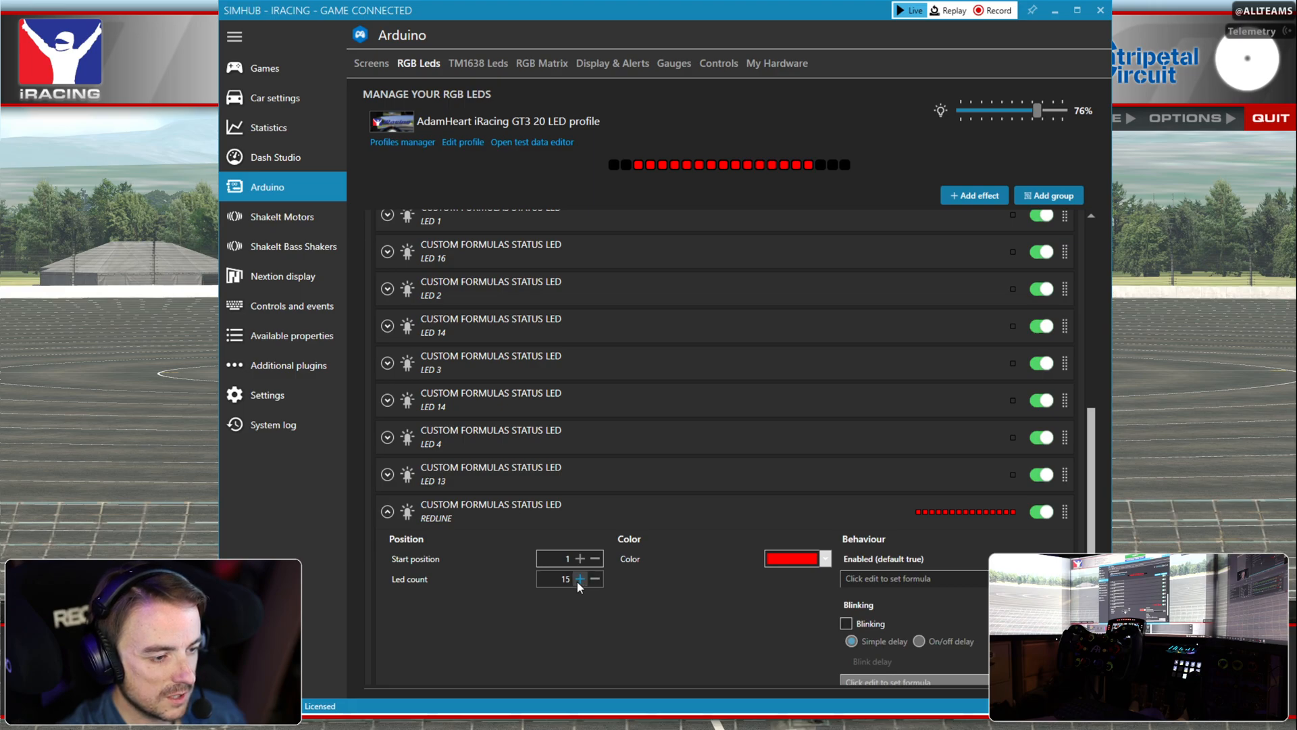
{"action": "left_click", "coordinate": [581, 578]}
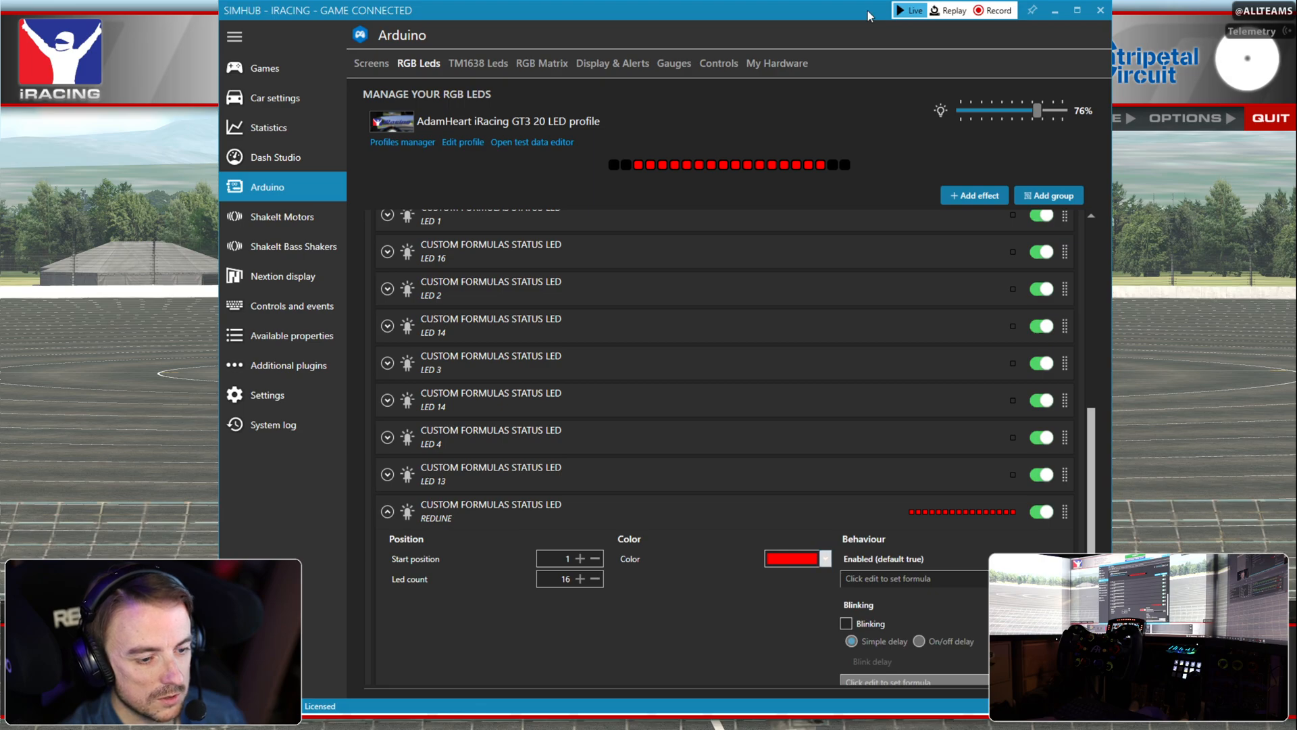
{"action": "mouse_move", "coordinate": [797, 695]}
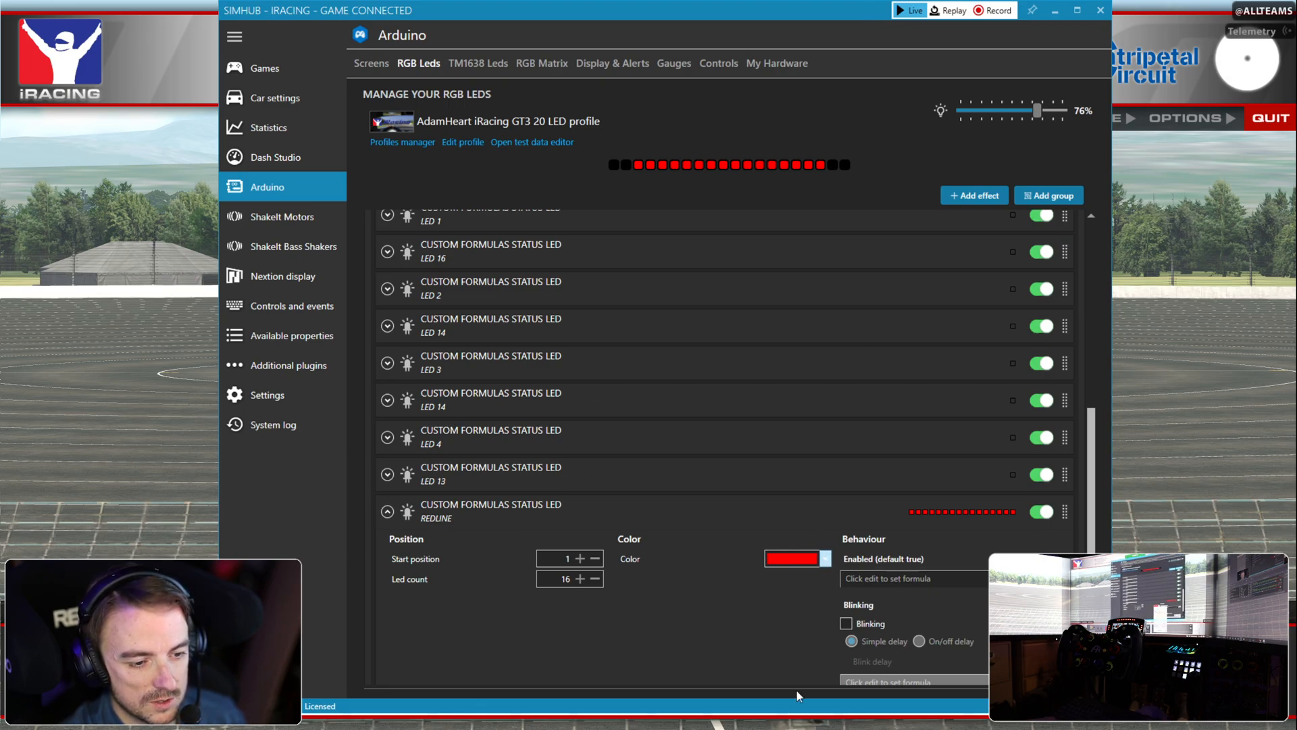
{"action": "left_click", "coordinate": [795, 558]}
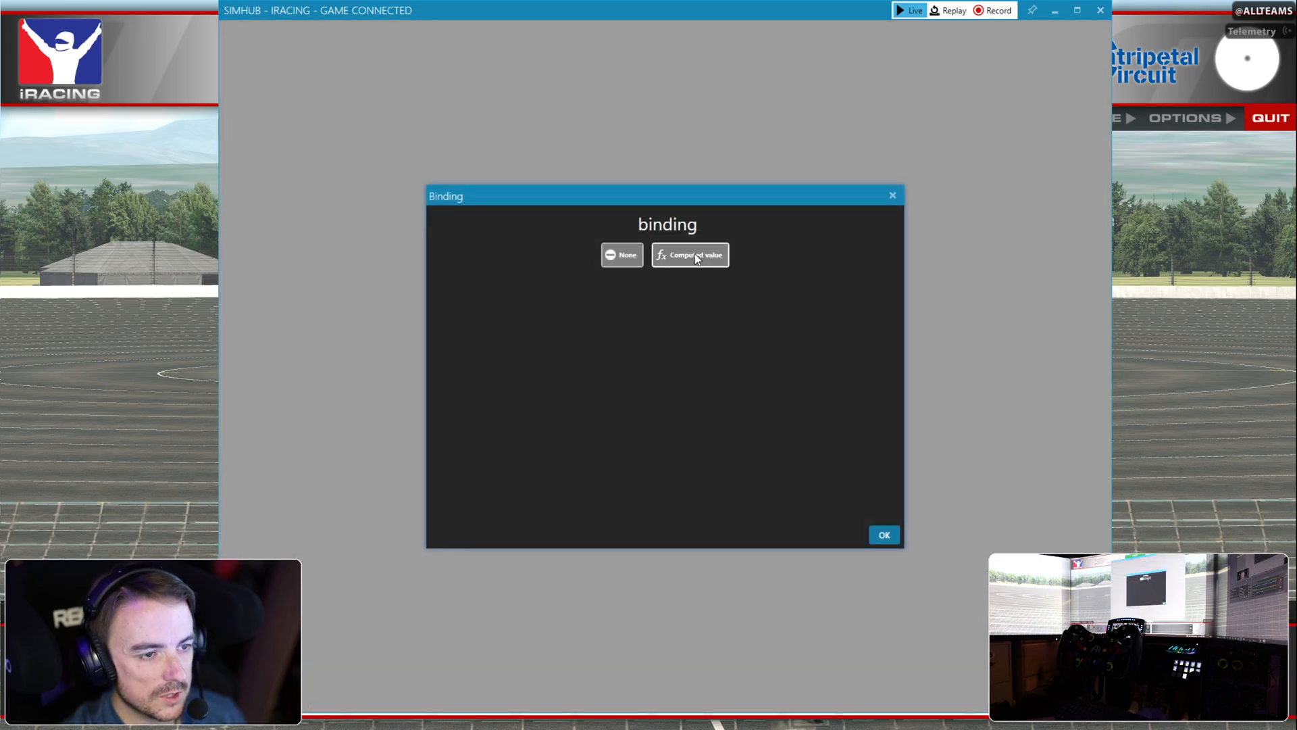
- Set the enable condition to the computed formula [CarSettings_RPMRedLineReached] and confirm
{"action": "left_click", "coordinate": [690, 254]}
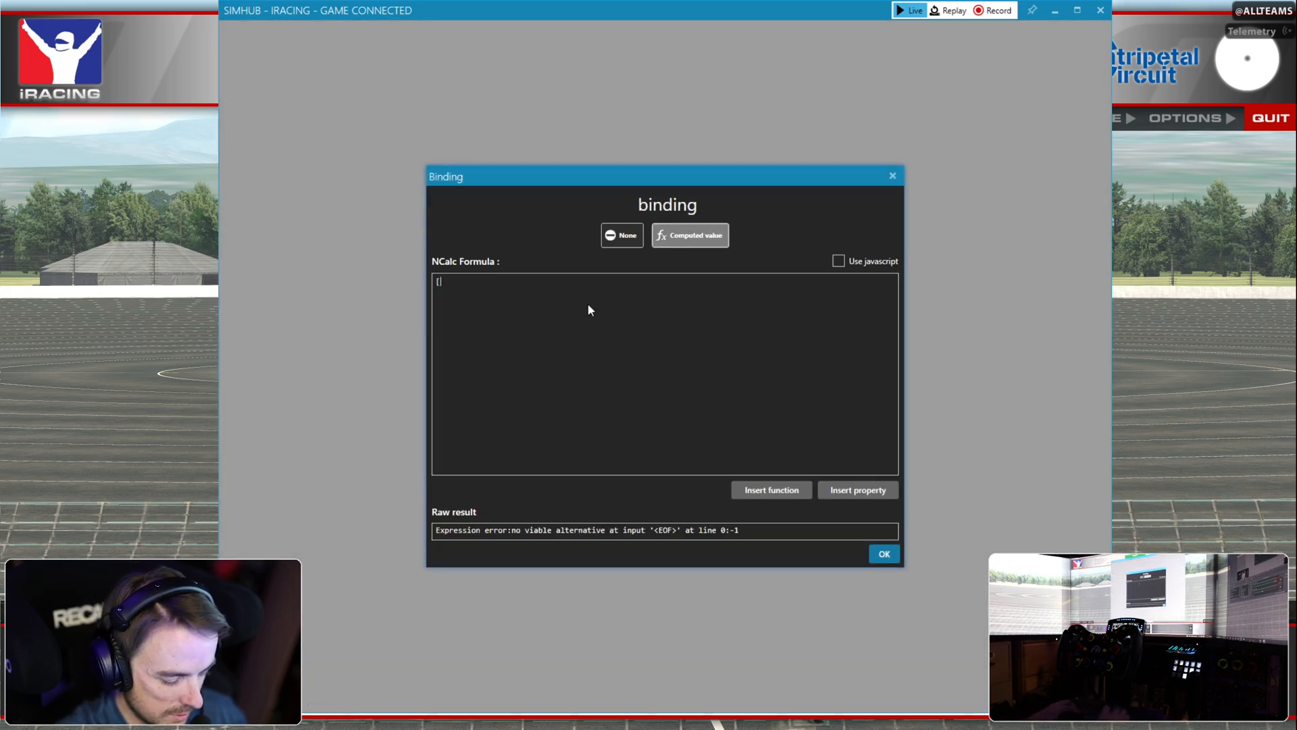
{"action": "type", "text": "redlin"}
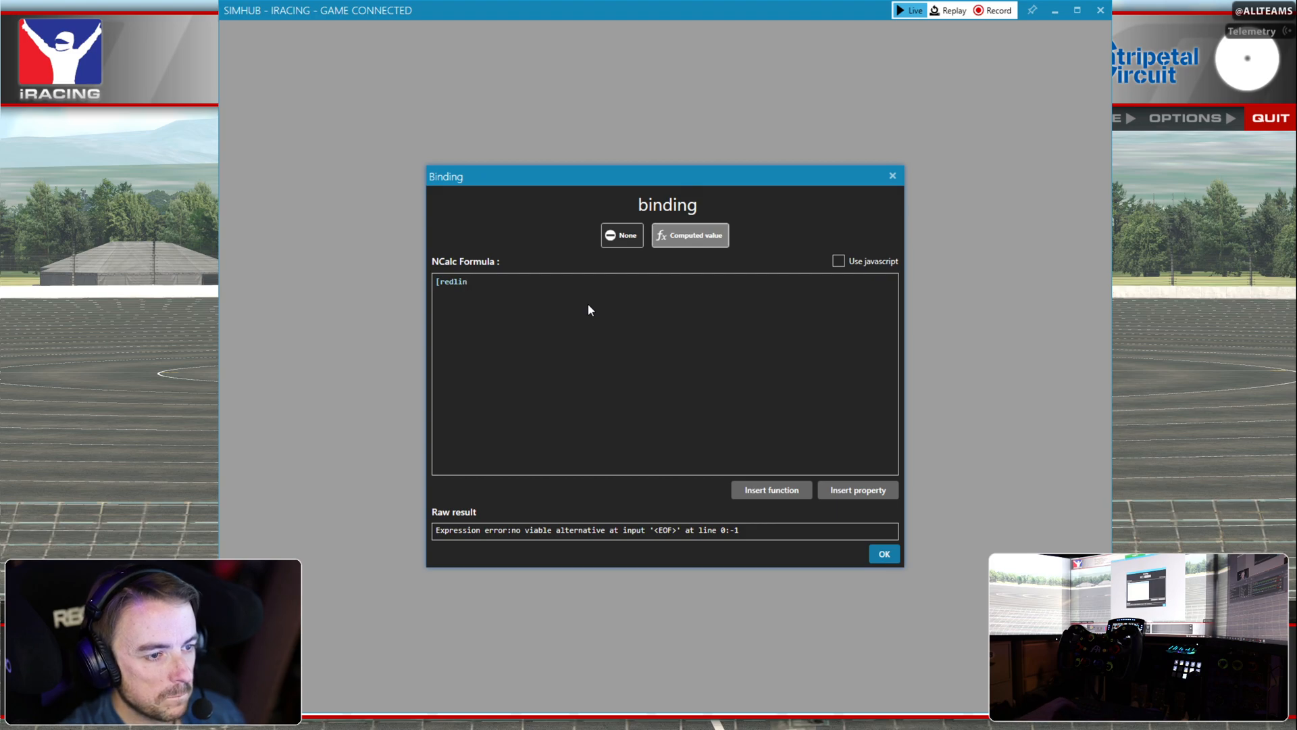
{"action": "type", "text": "CarSettings_RPMRedLineReached]"}
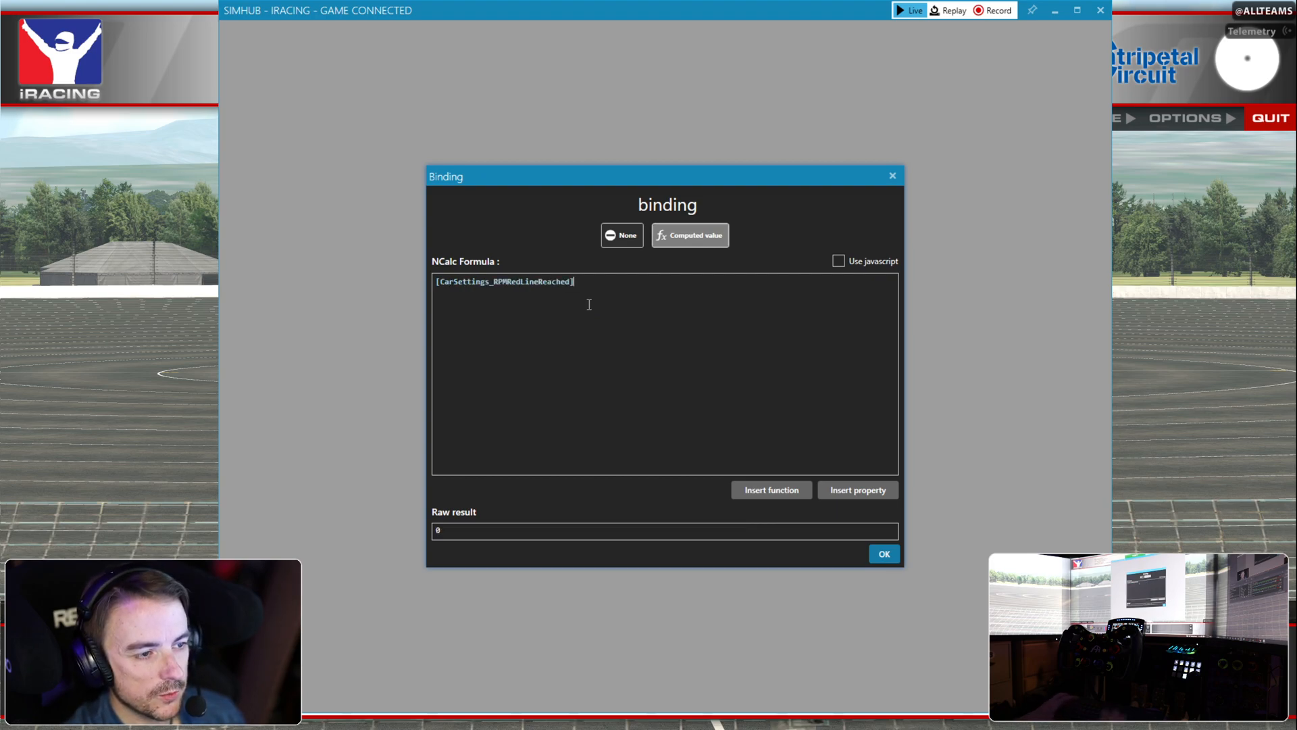
{"action": "left_click", "coordinate": [881, 553]}
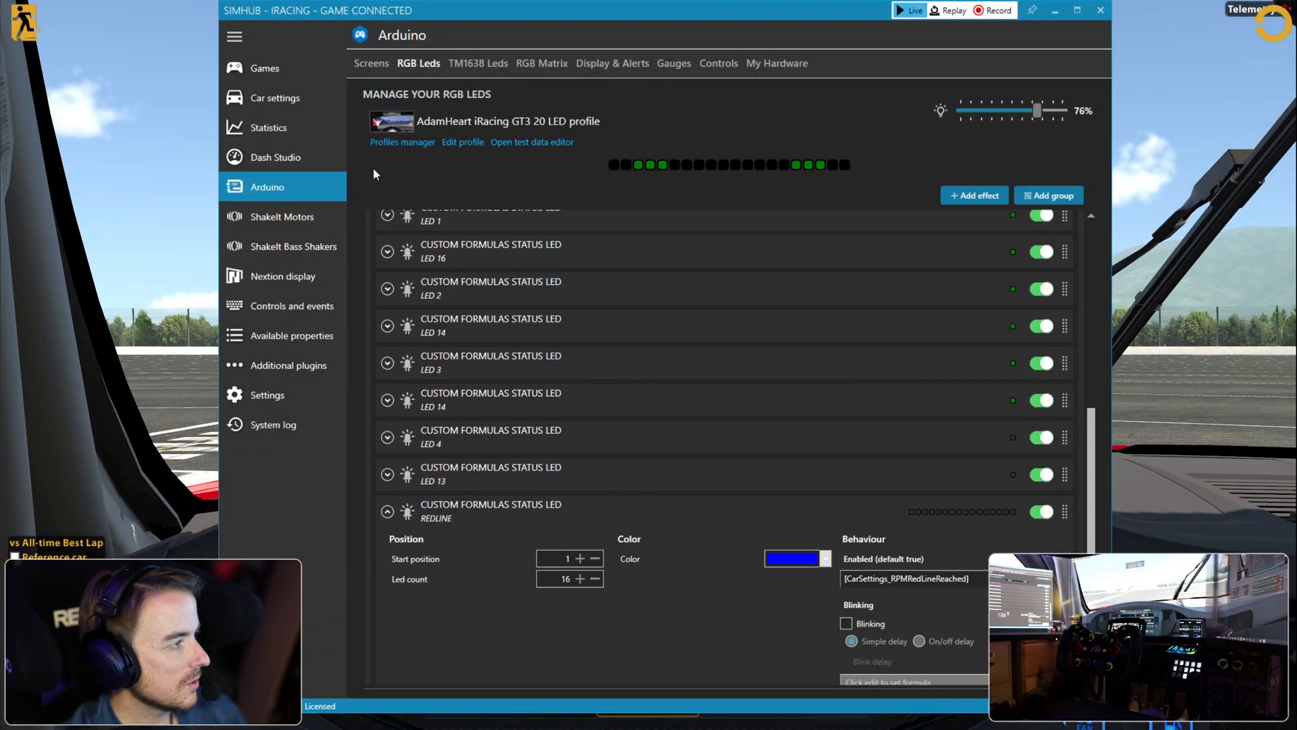
{"action": "mouse_move", "coordinate": [600, 32]}
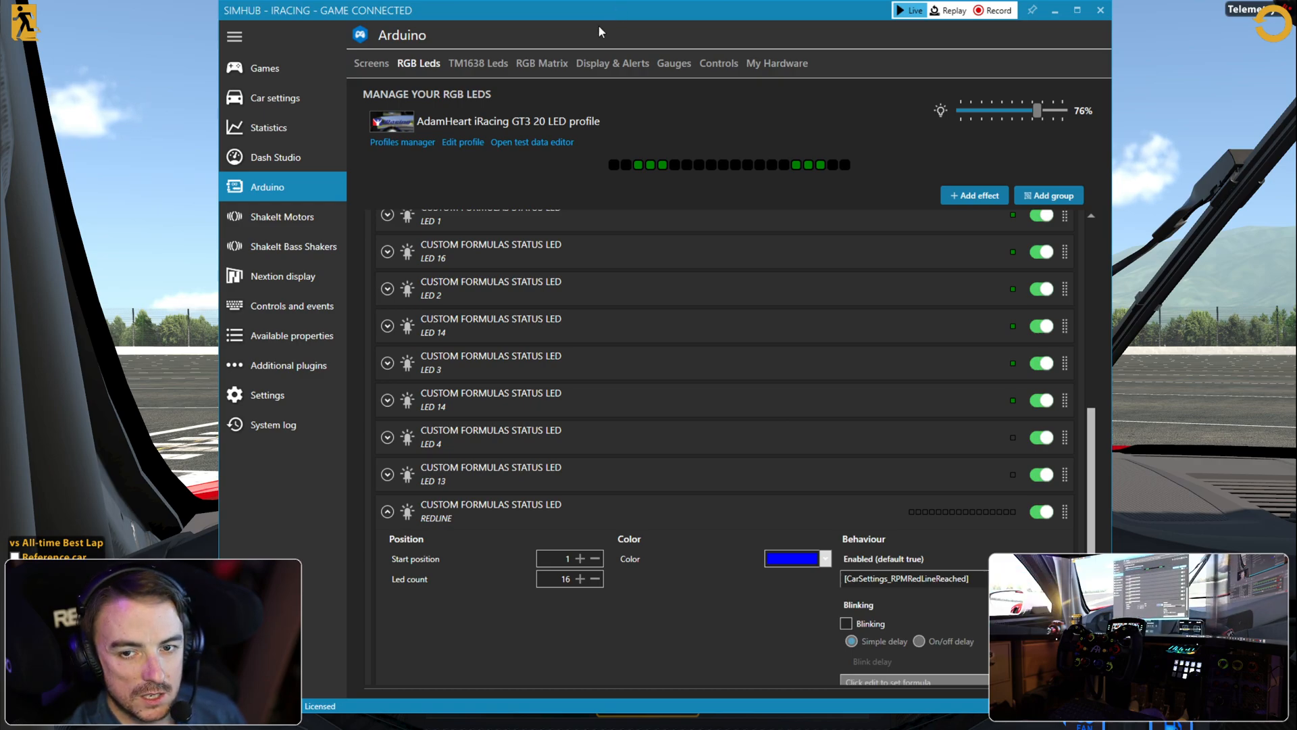
- Scroll down to the REDLINE effect's blinking options
{"action": "scroll", "scroll_direction": "down", "scroll_amount": 3}
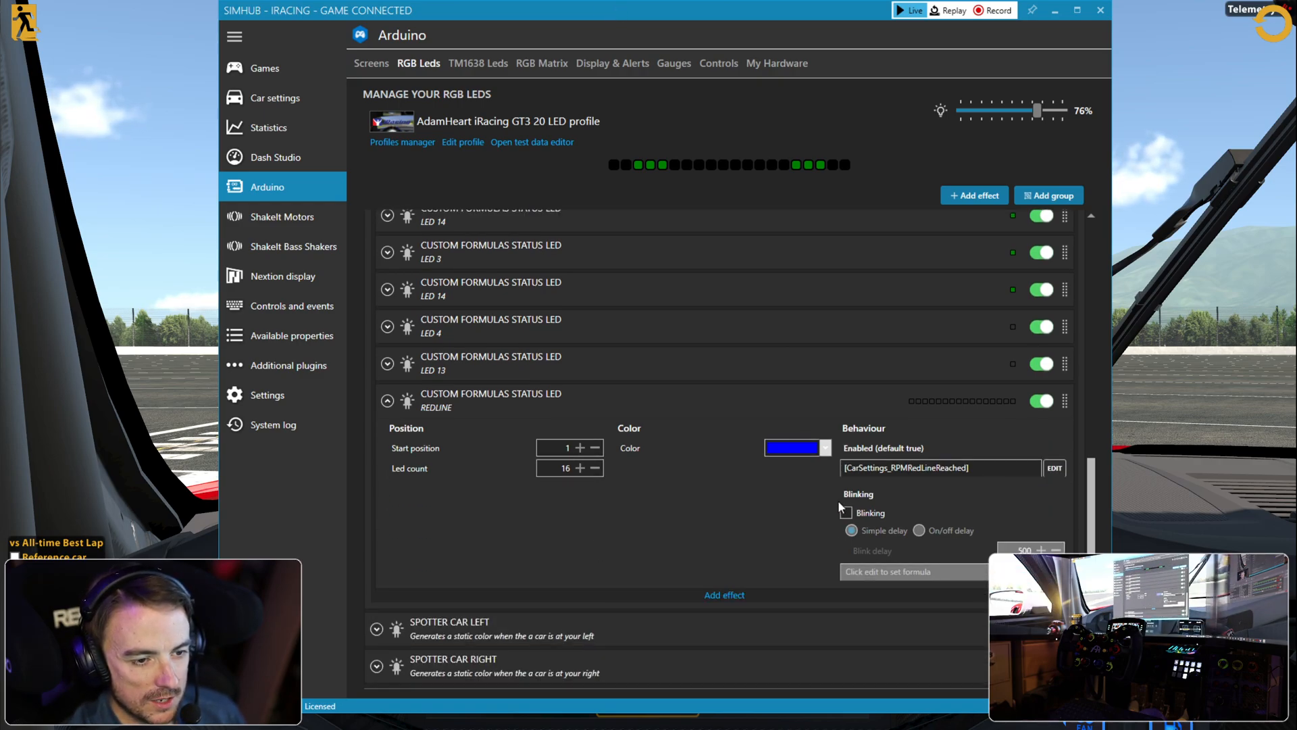
- Turn on blinking for REDLINE with a 200 simple blink delay, then collapse the effect
{"action": "left_click", "coordinate": [845, 513]}
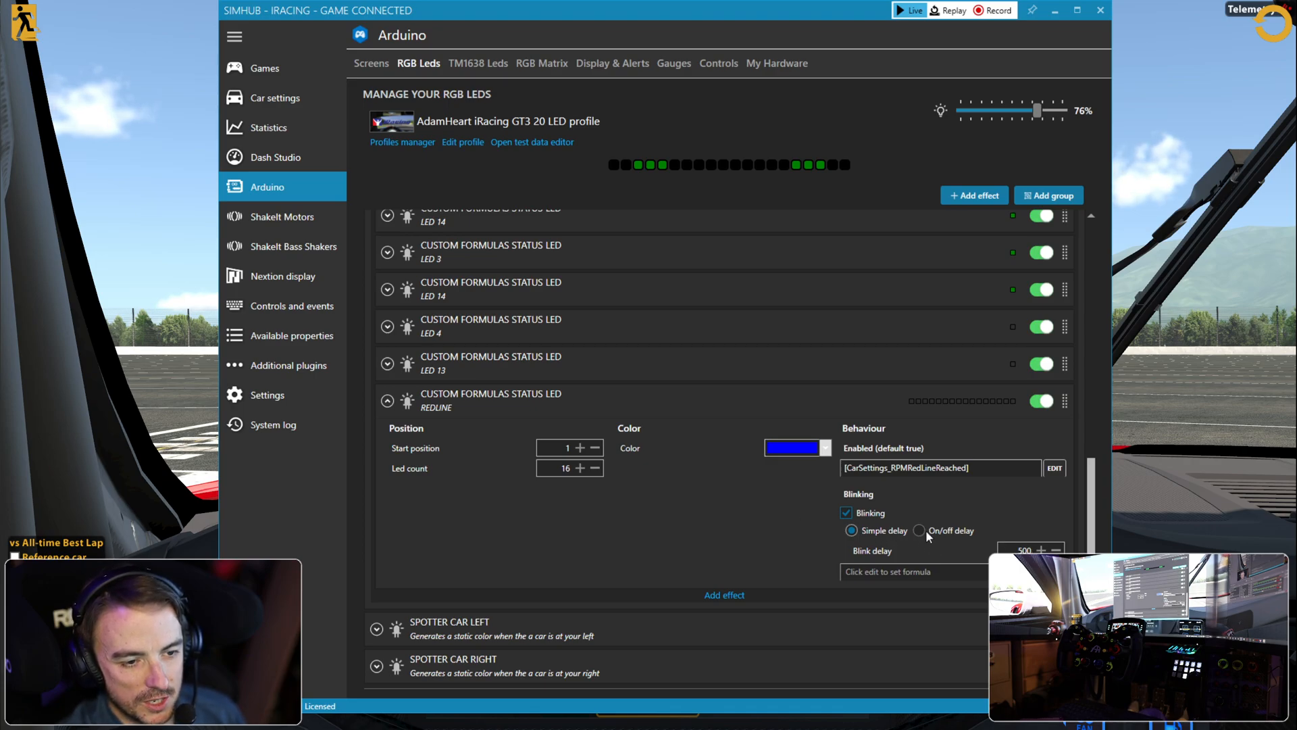
{"action": "left_click", "coordinate": [920, 530]}
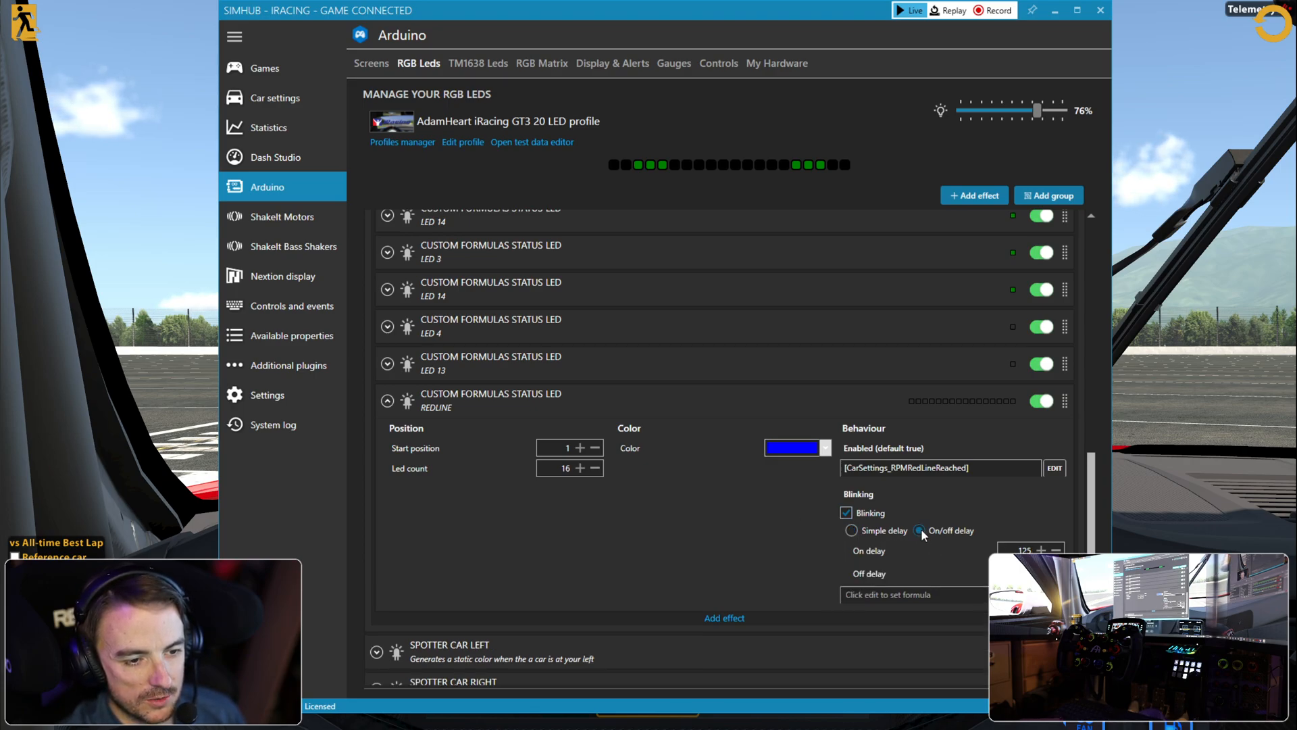
{"action": "left_click", "coordinate": [851, 530]}
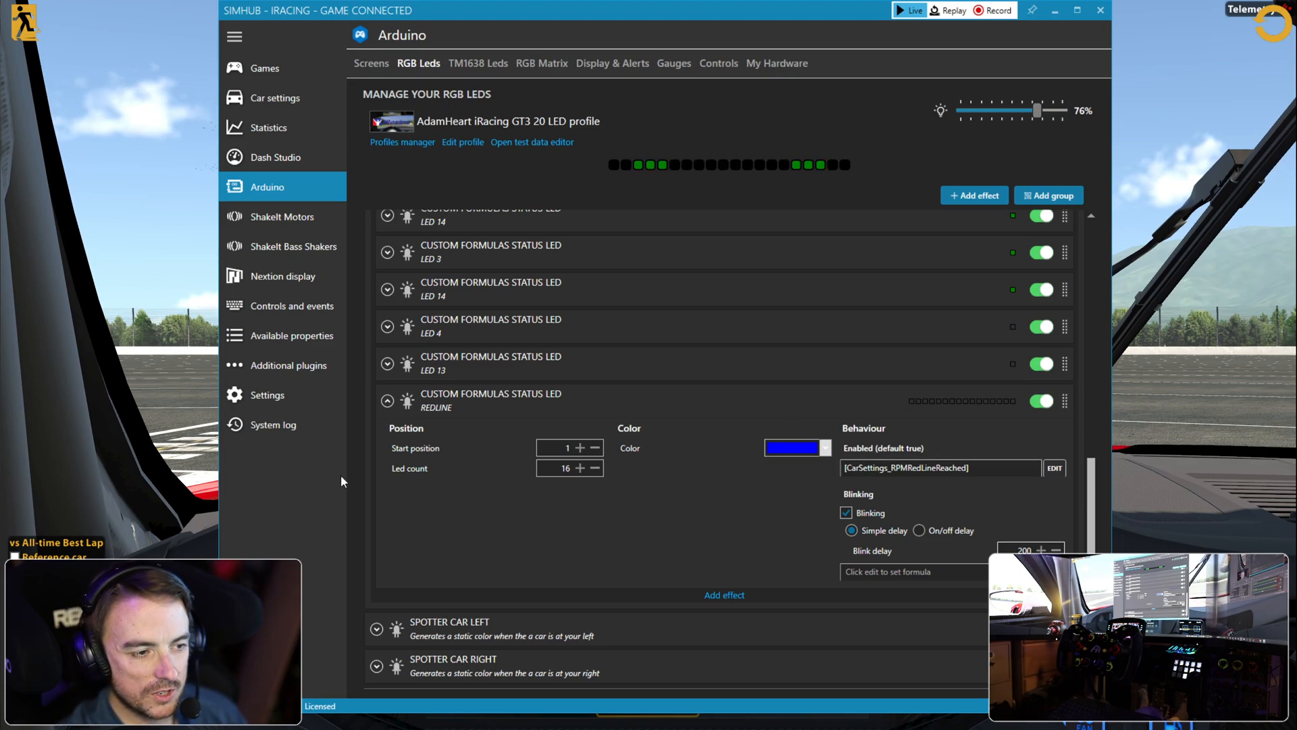
{"action": "left_click", "coordinate": [386, 401]}
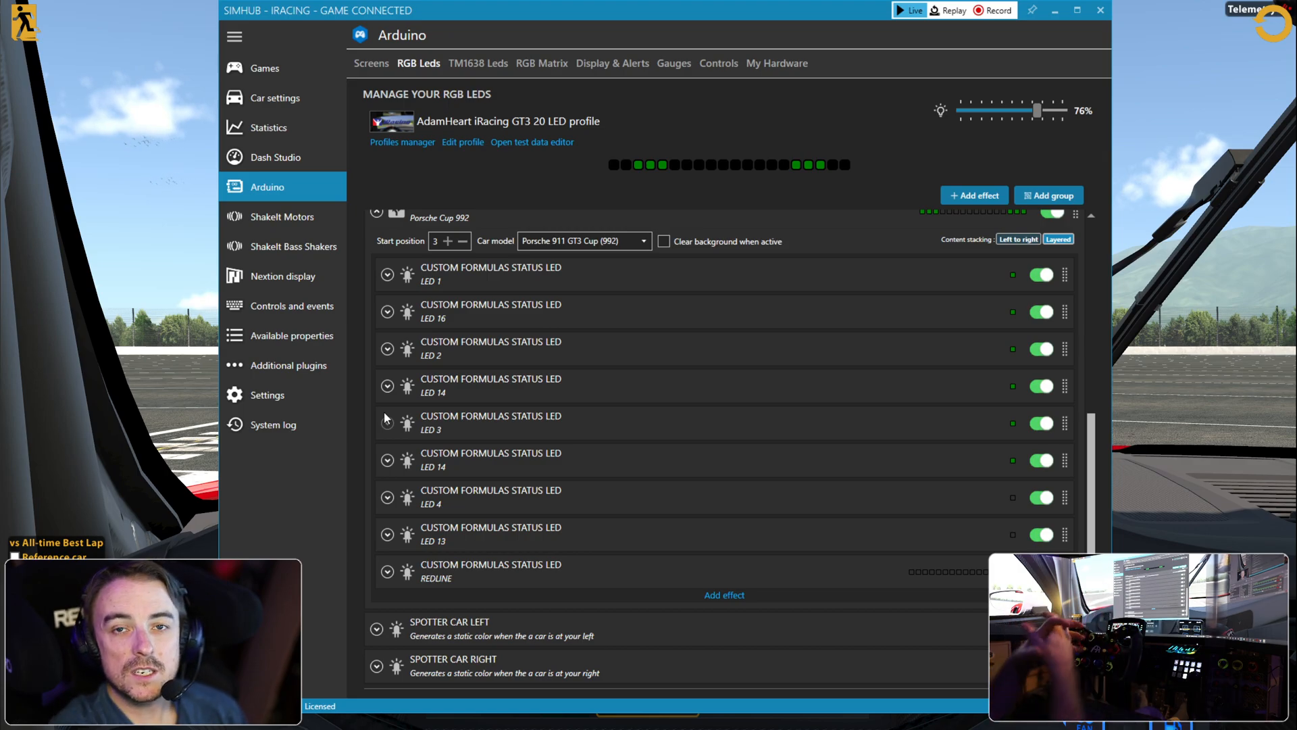